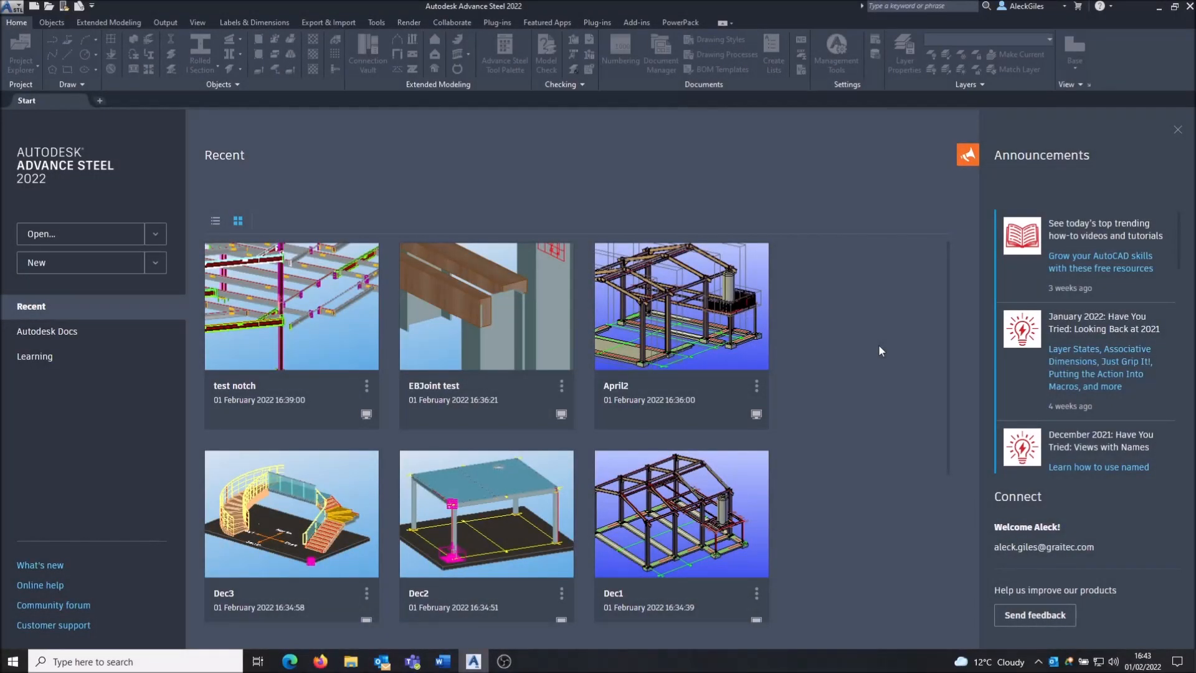
mouse_move(872, 313)
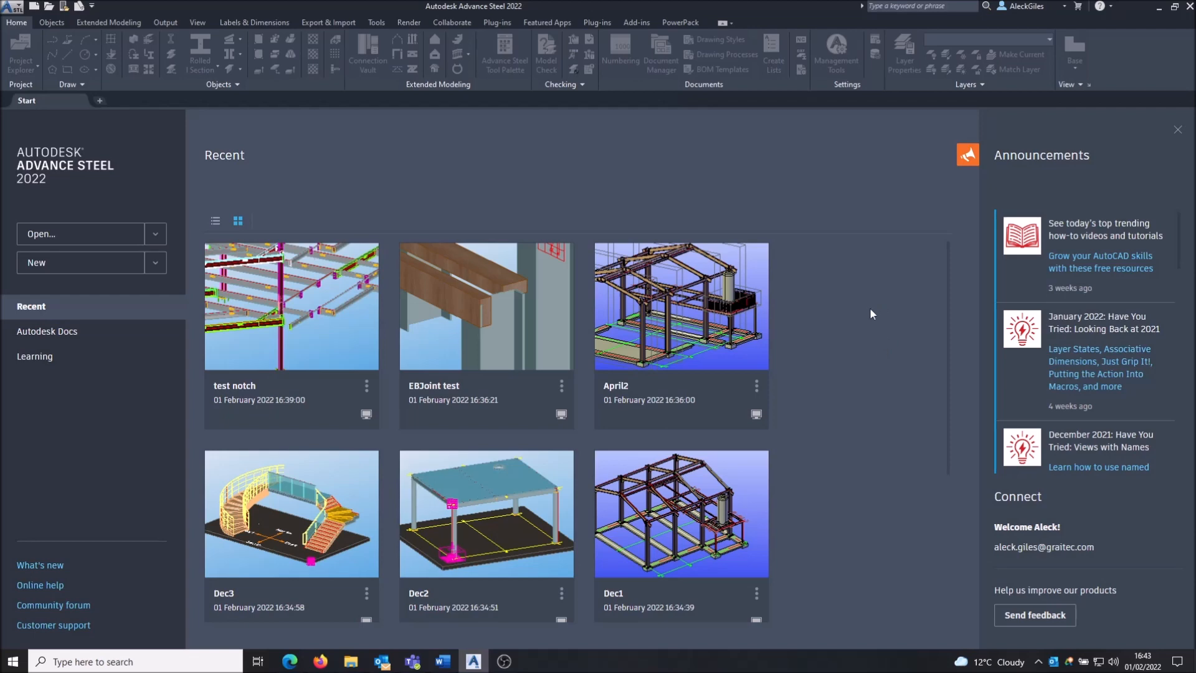
mouse_move(740, 151)
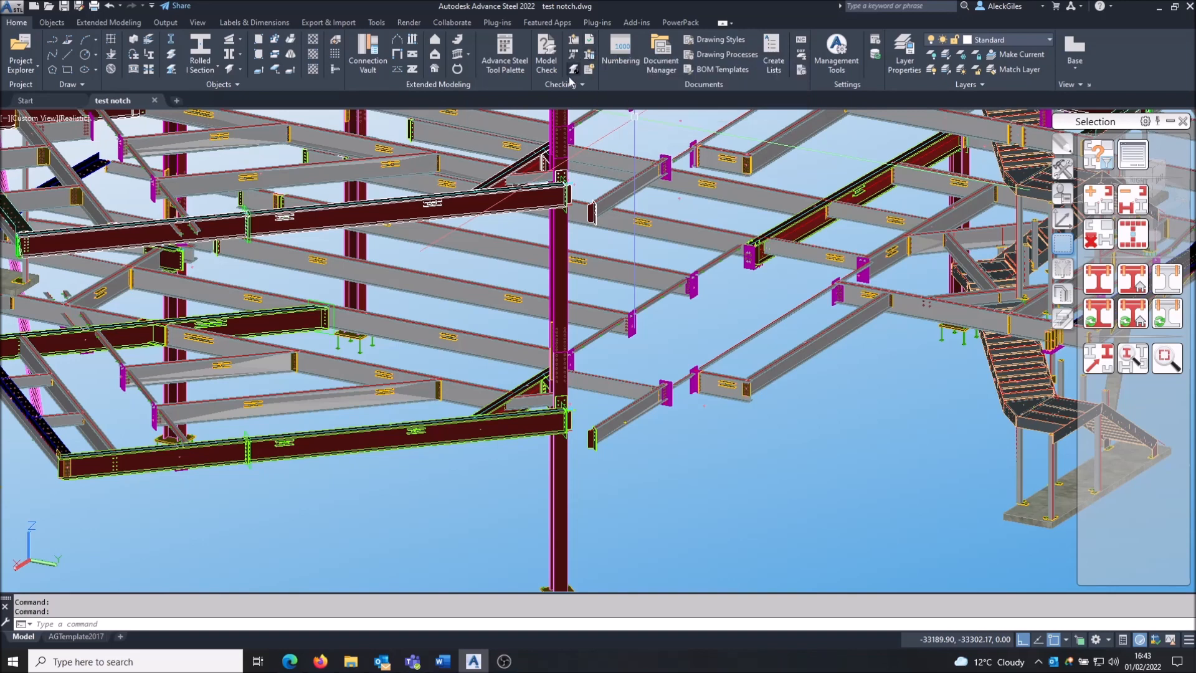
mouse_move(587, 46)
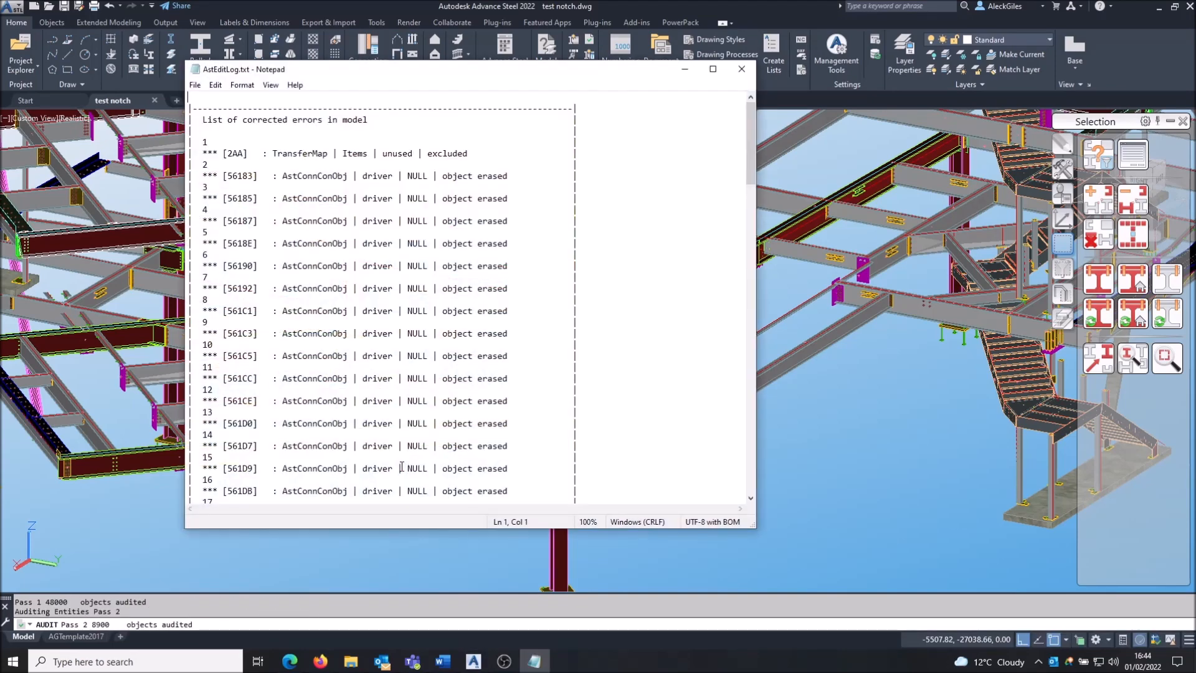
- Scroll through all 76 corrected entries in AstEditLog.txt, then close the log
scroll(down, 3)
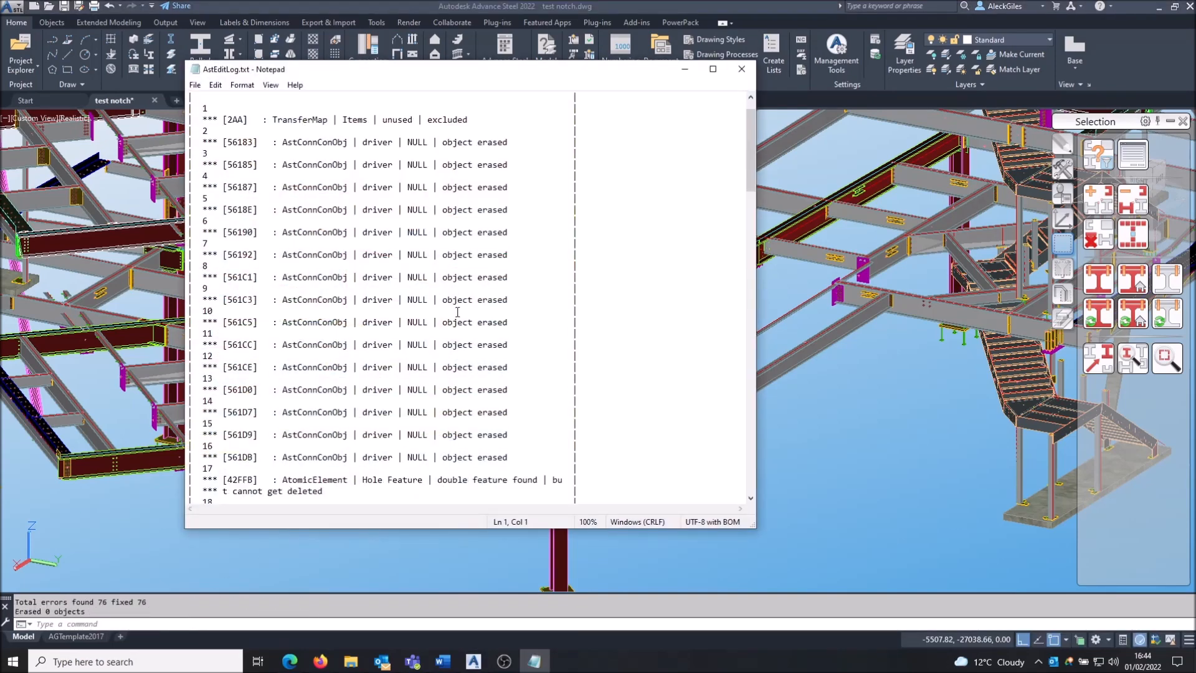
scroll(down, 3)
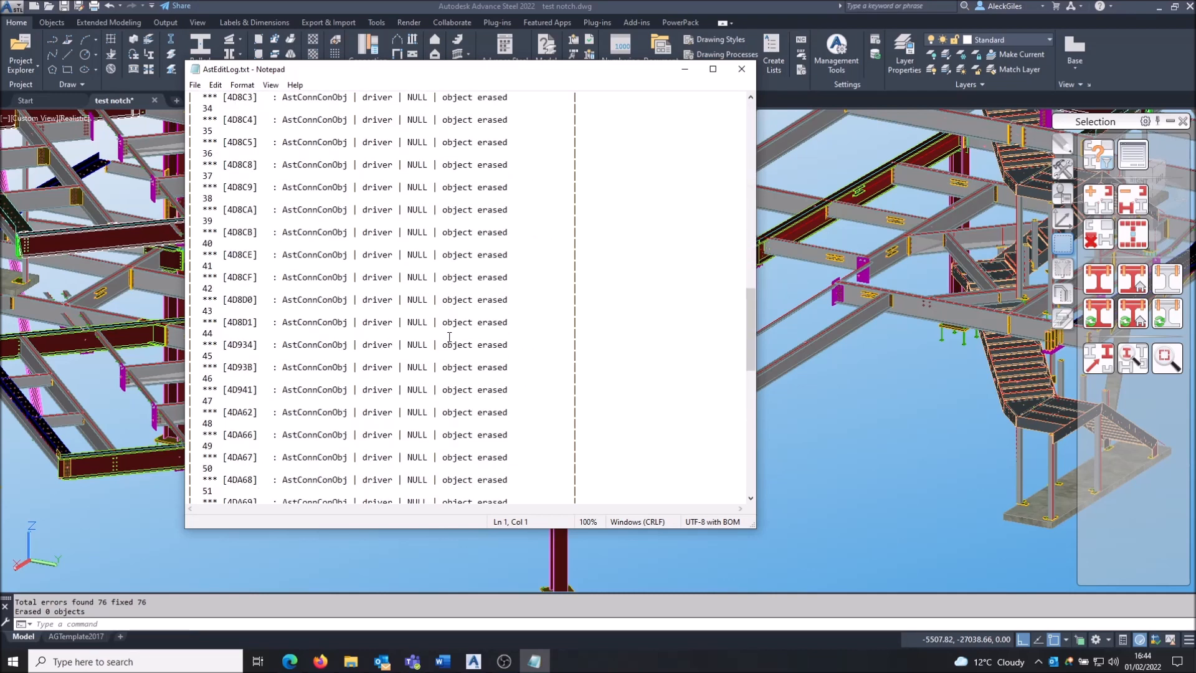
scroll(down, 3)
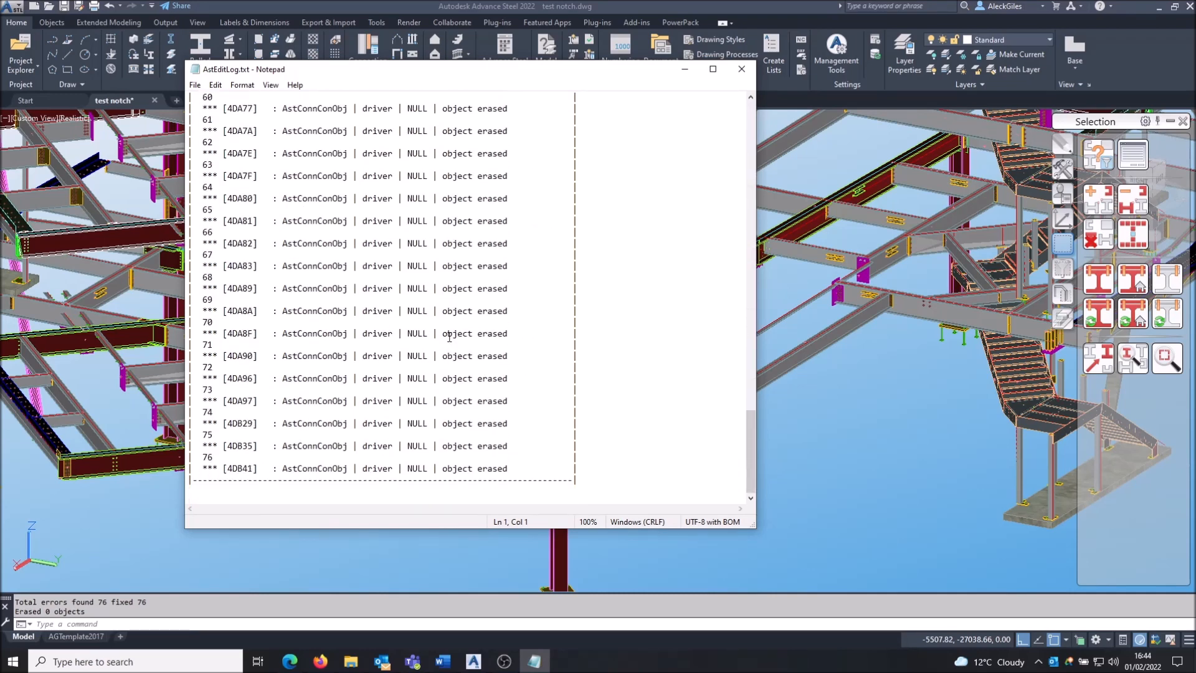
scroll(up, 3)
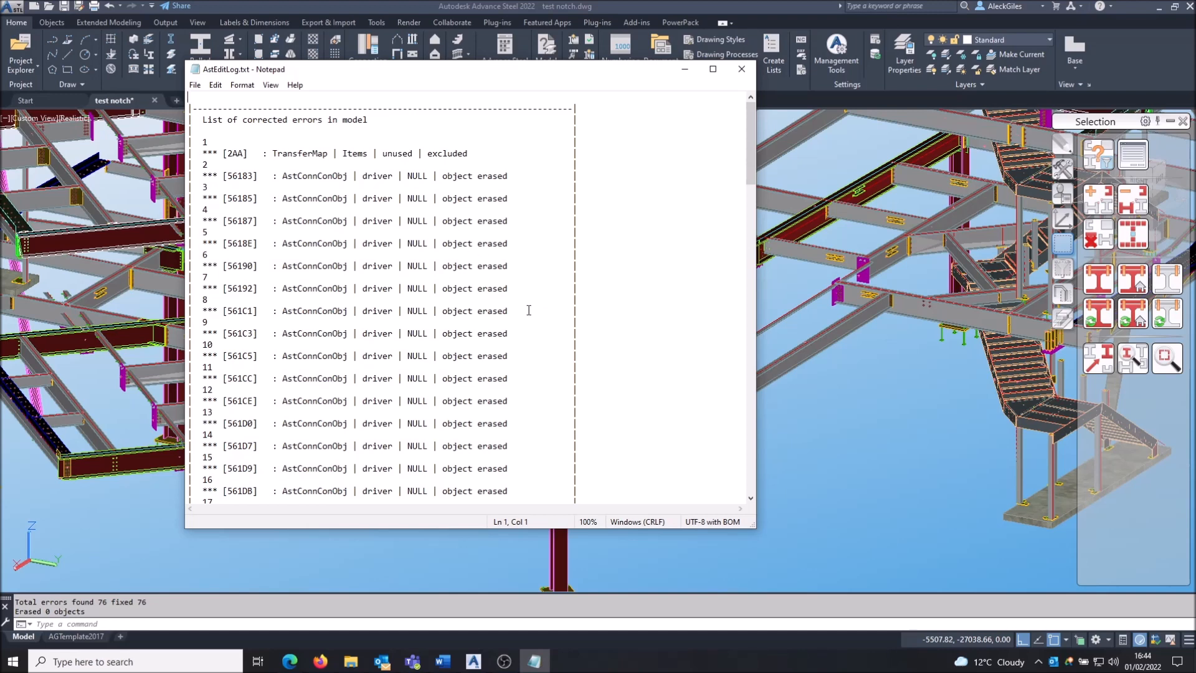
click(739, 69)
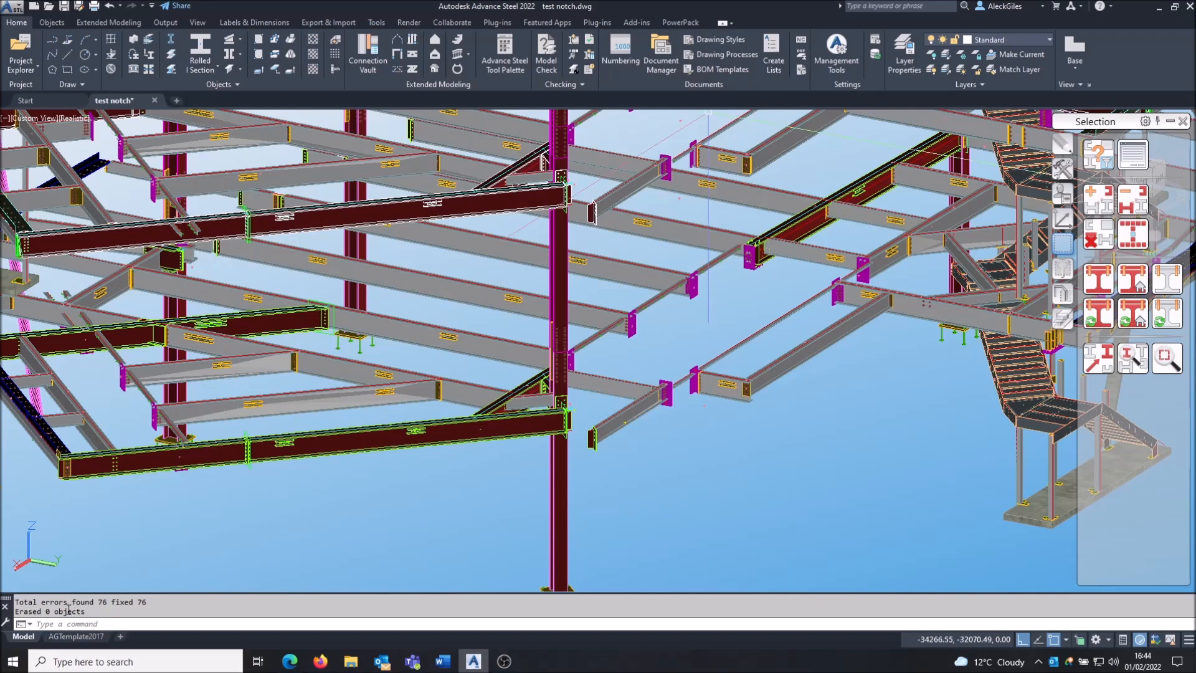
mouse_move(61, 611)
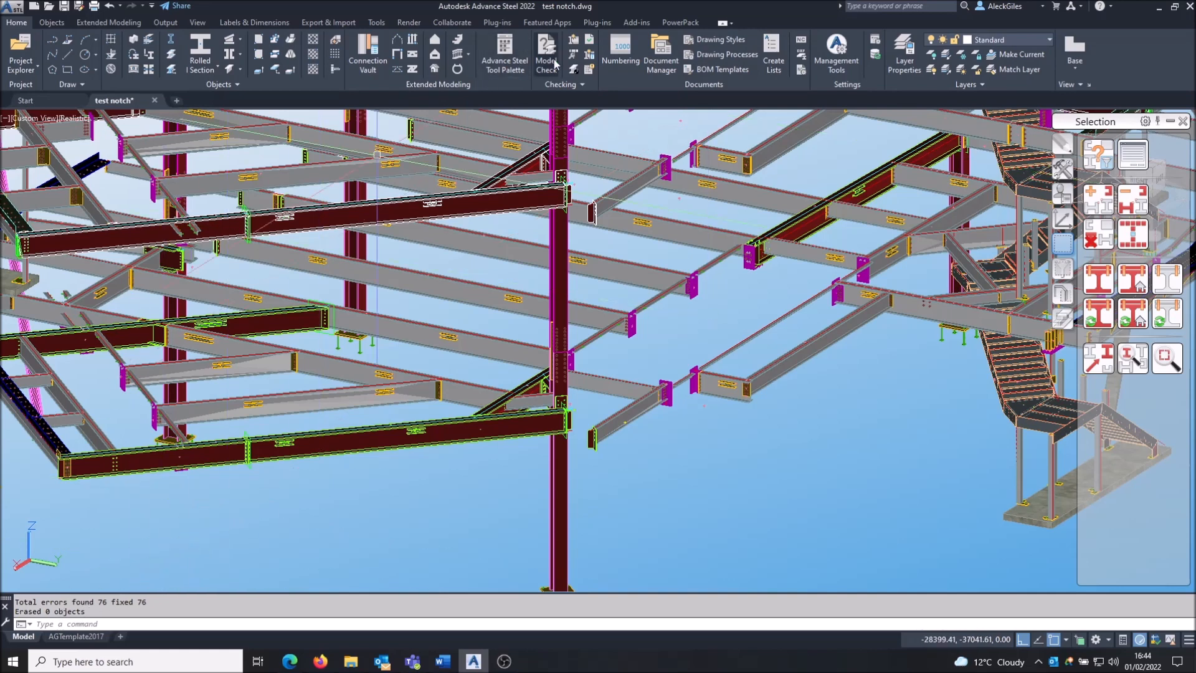
mouse_move(546, 54)
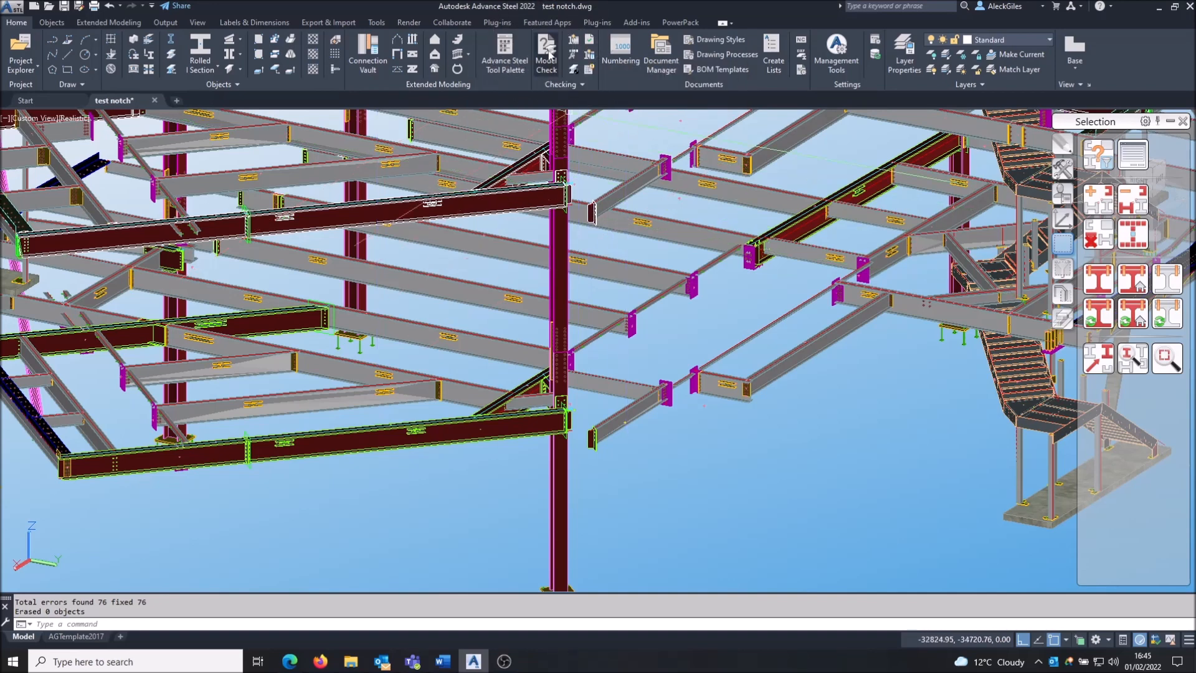
- Run Model Check, revealing the AstBeamBent overlapping shortening error (code 203)
click(546, 54)
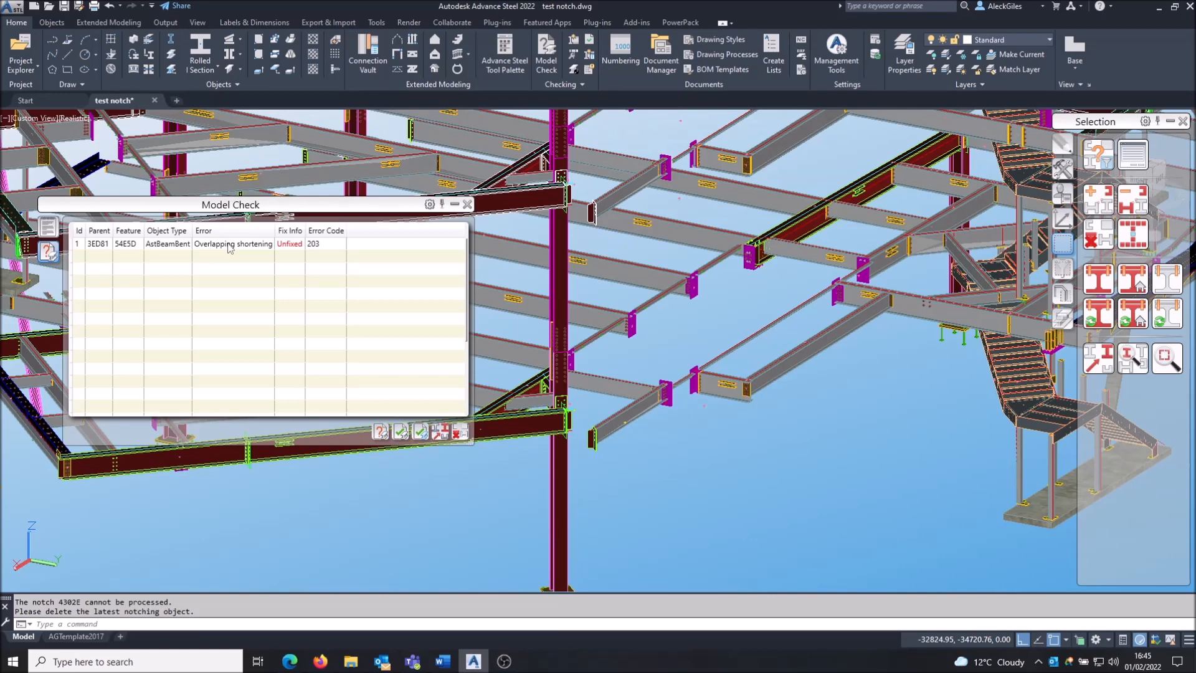
mouse_move(244, 313)
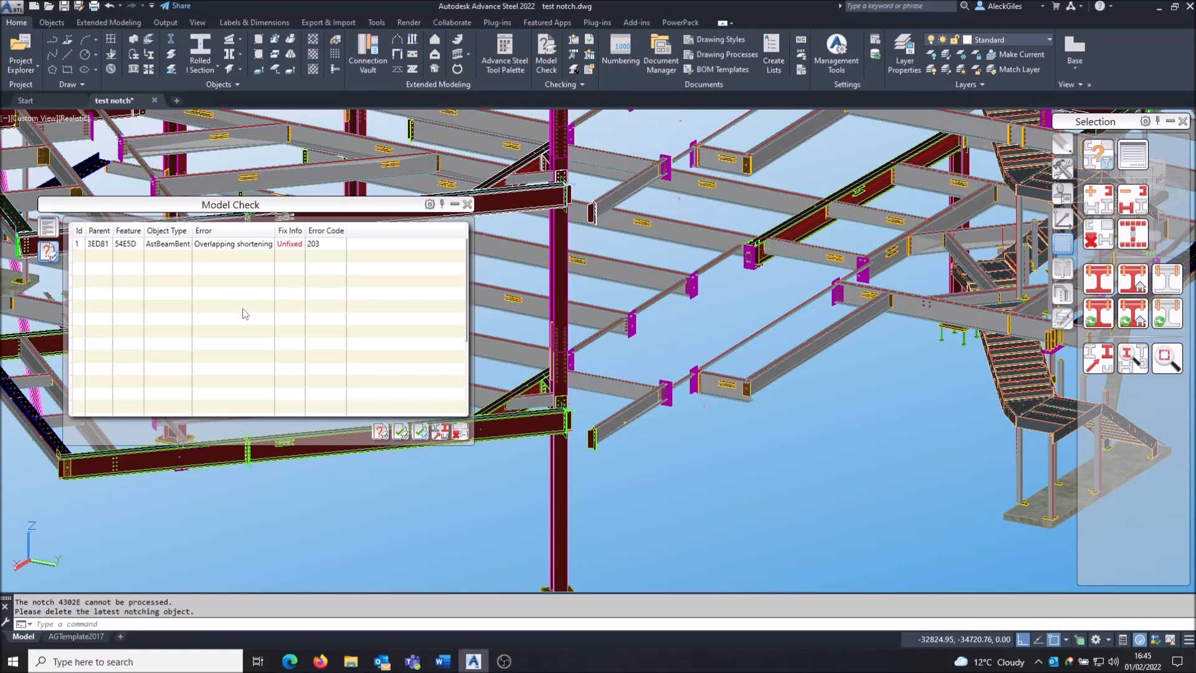
mouse_move(387, 421)
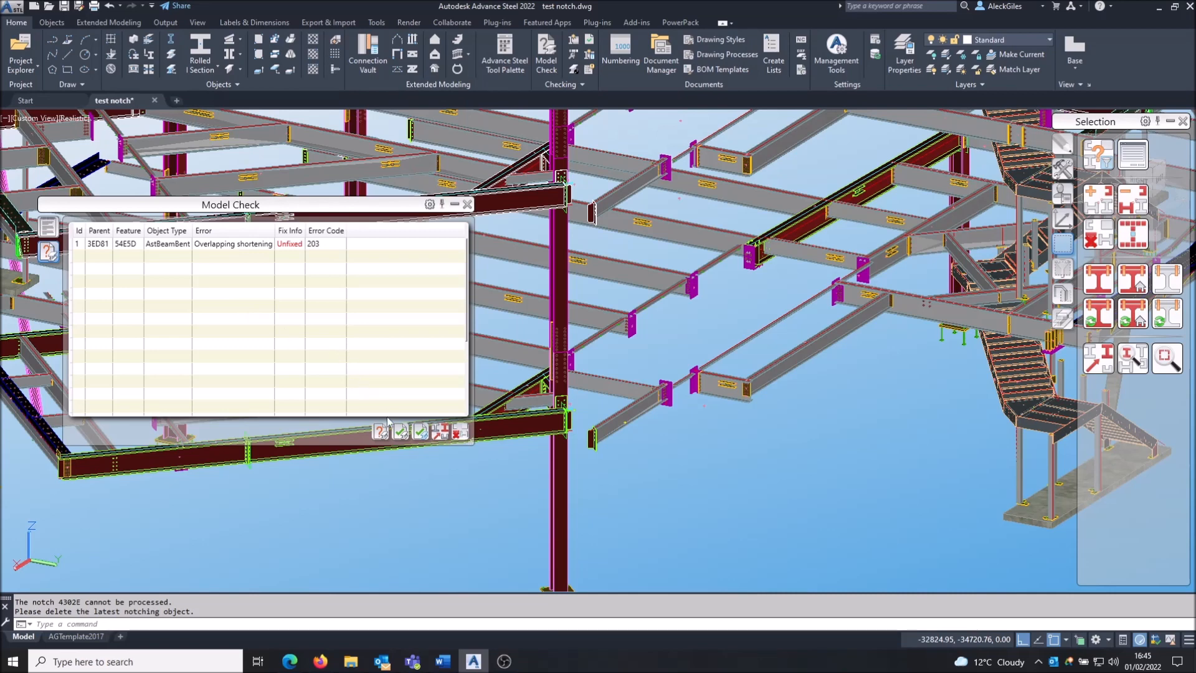
mouse_move(402, 431)
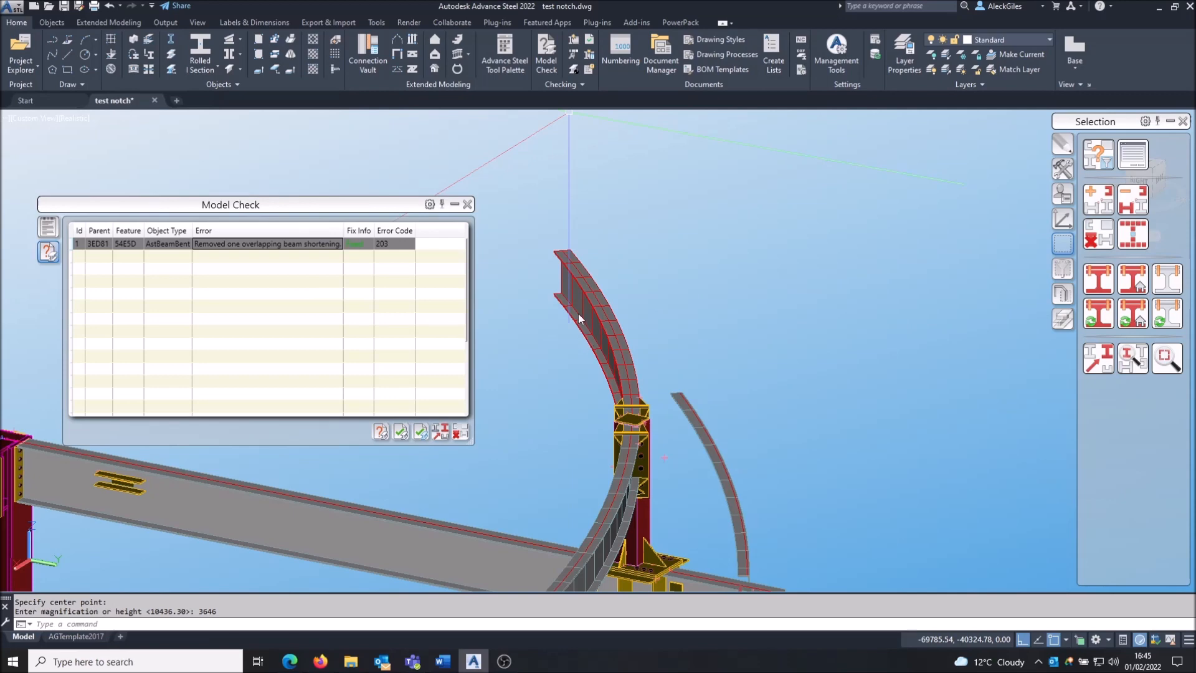
mouse_move(921, 303)
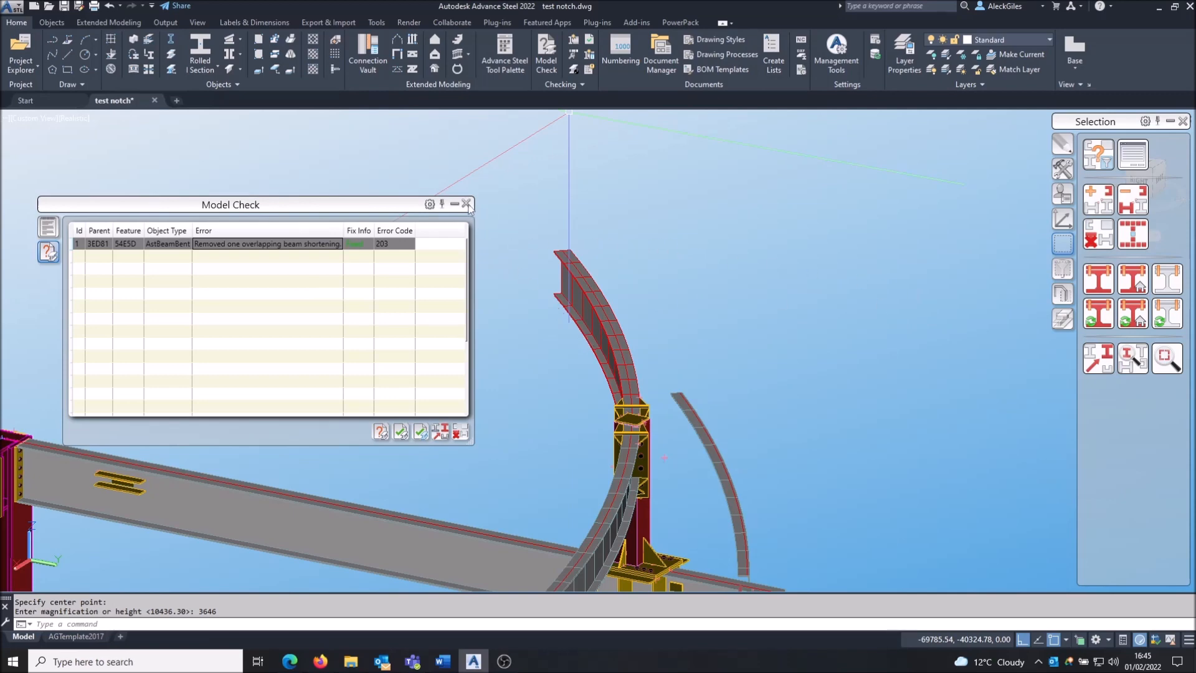
- Close the Model Check results window after fixing the shortening error
click(468, 203)
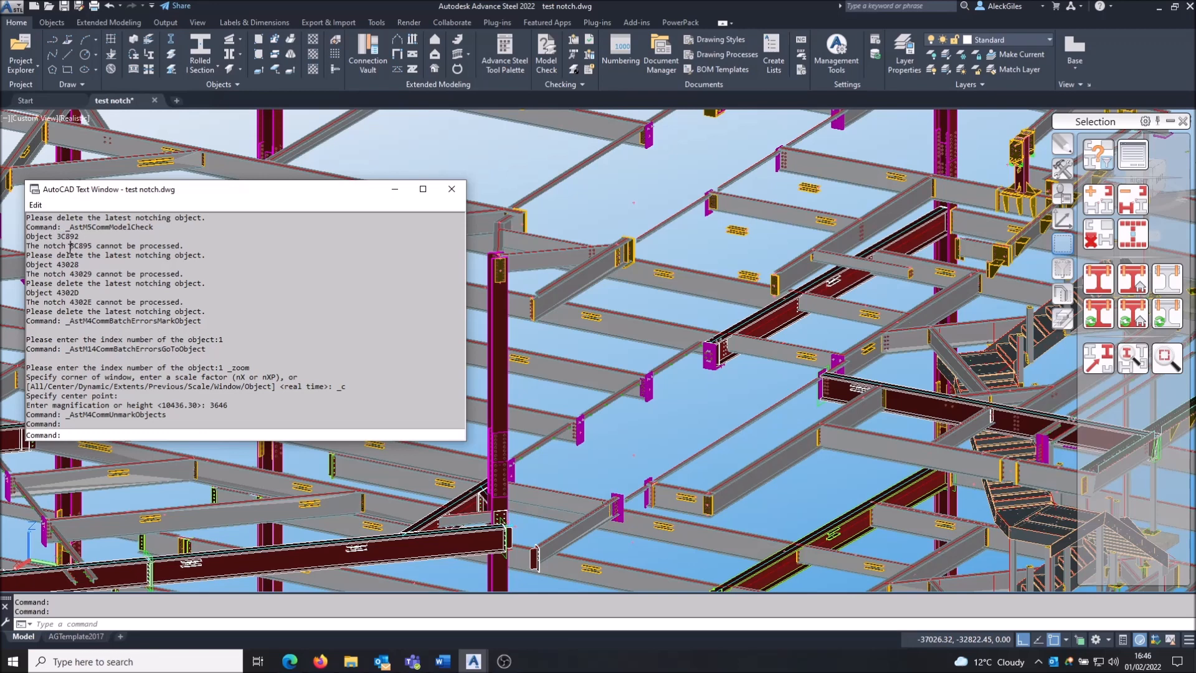
- Select the notch handle 3C895 in the command history text
double_click(79, 245)
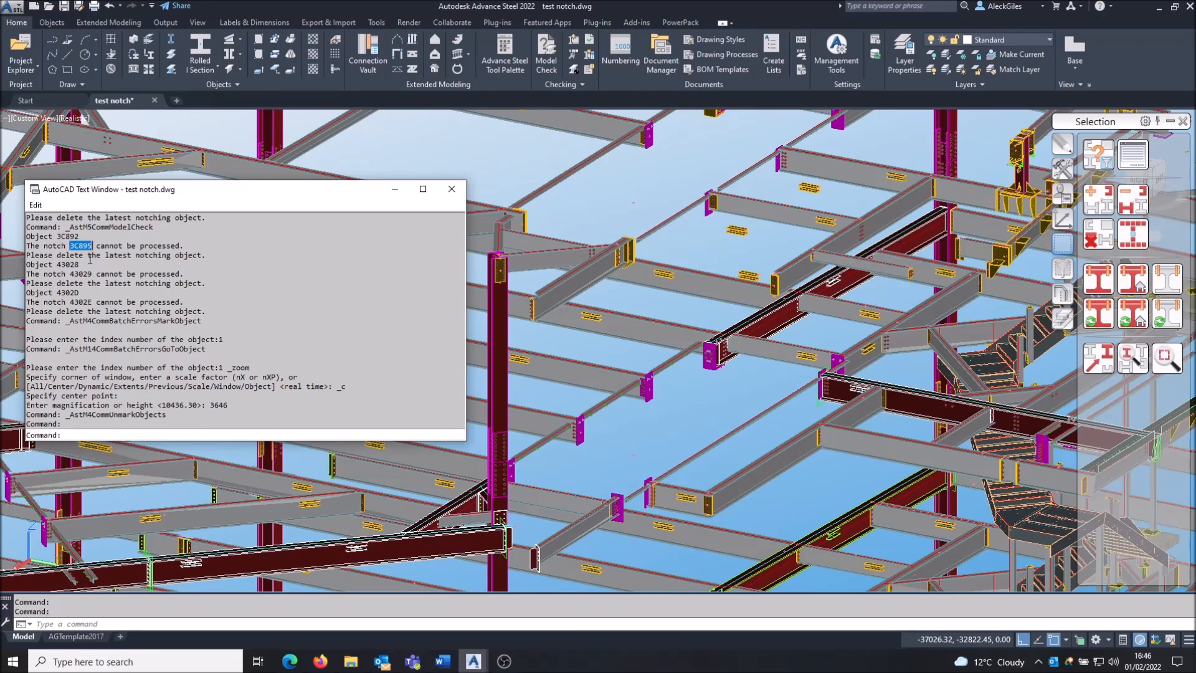
drag(68, 244, 153, 254)
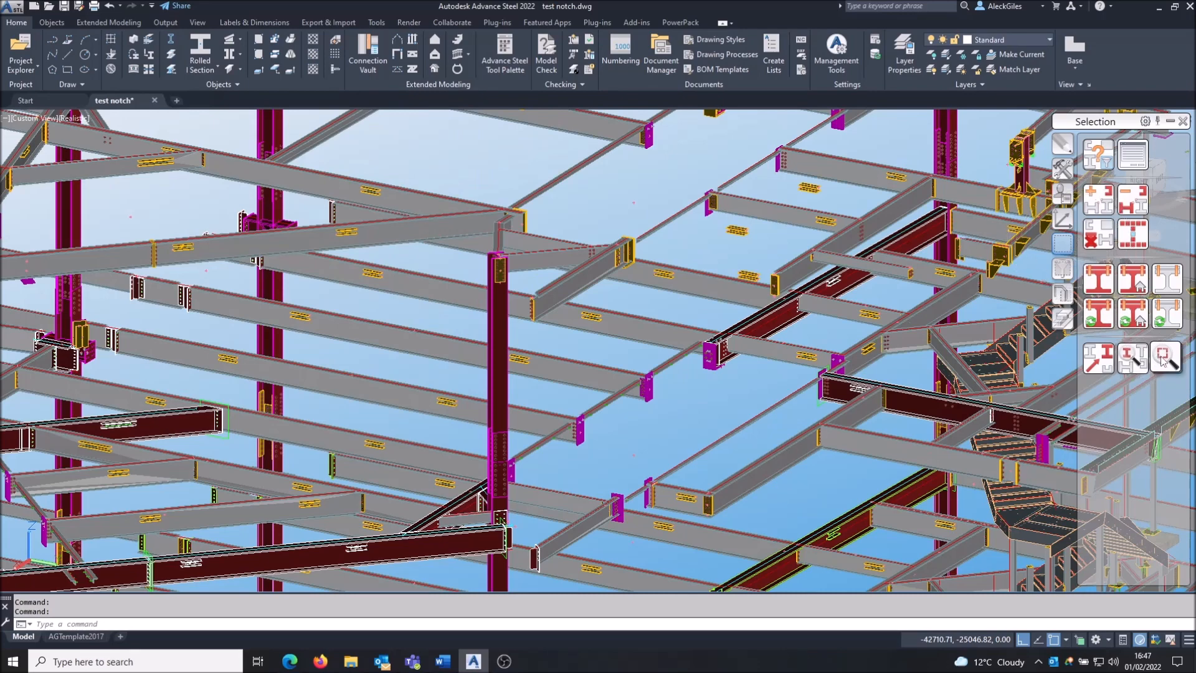
mouse_move(1162, 356)
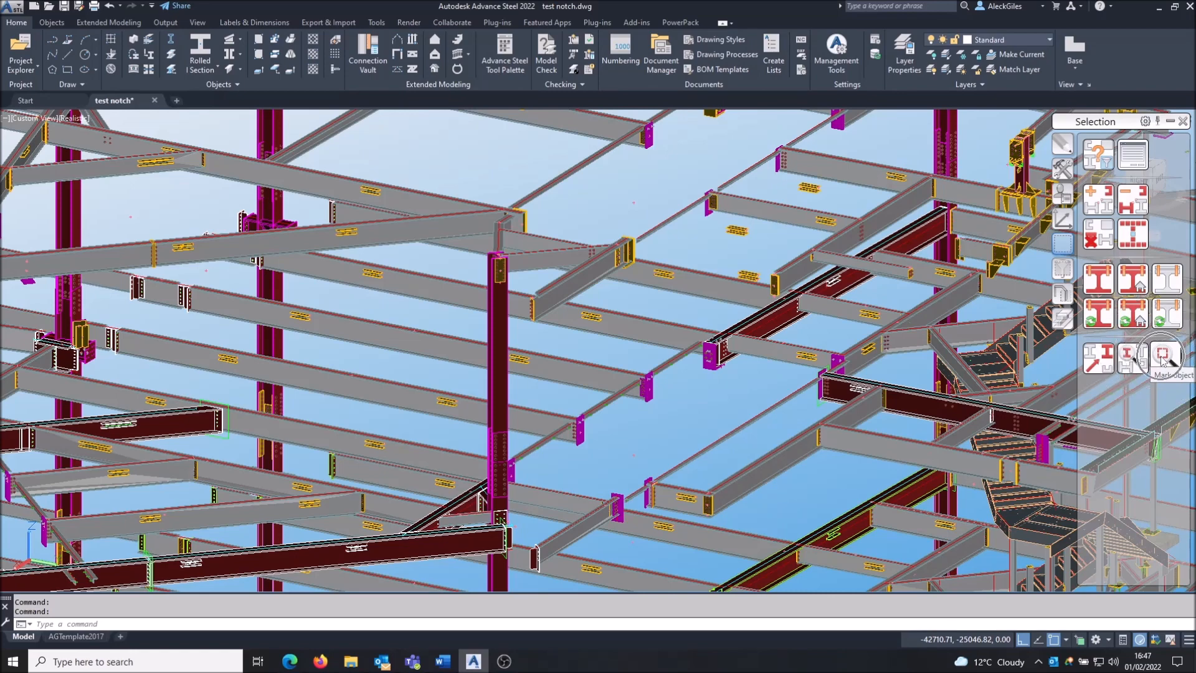
mouse_move(1159, 357)
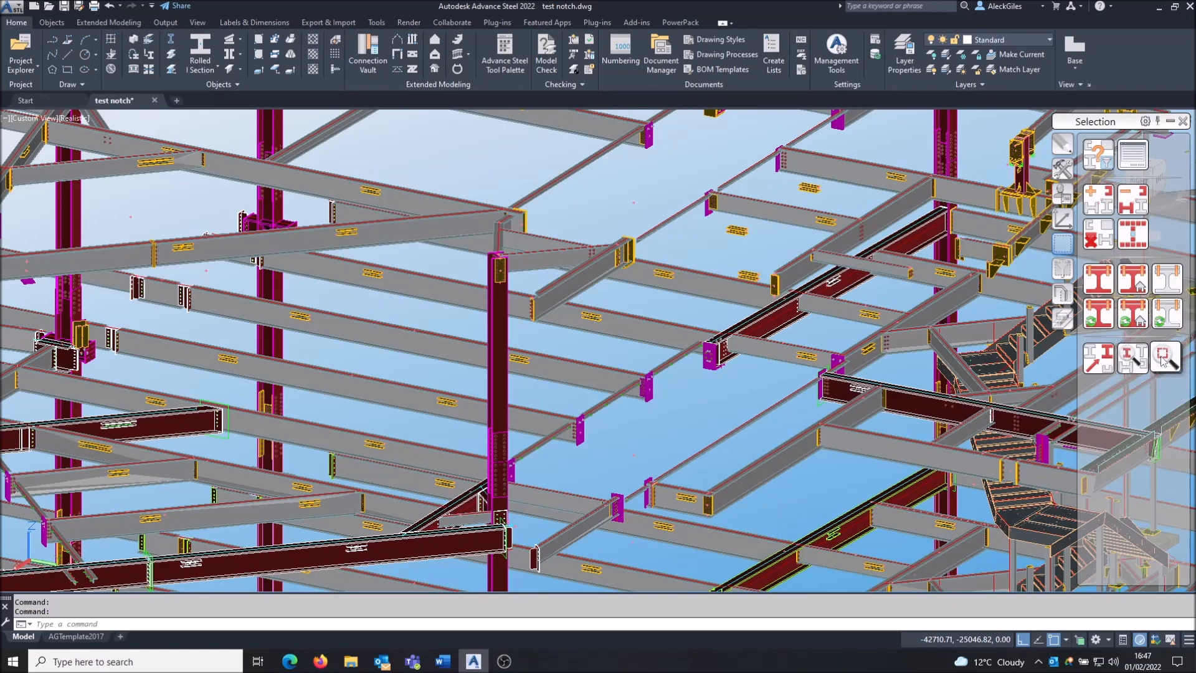
- Mark the object with handle 4302E using Mark object's Handle option
click(1165, 357)
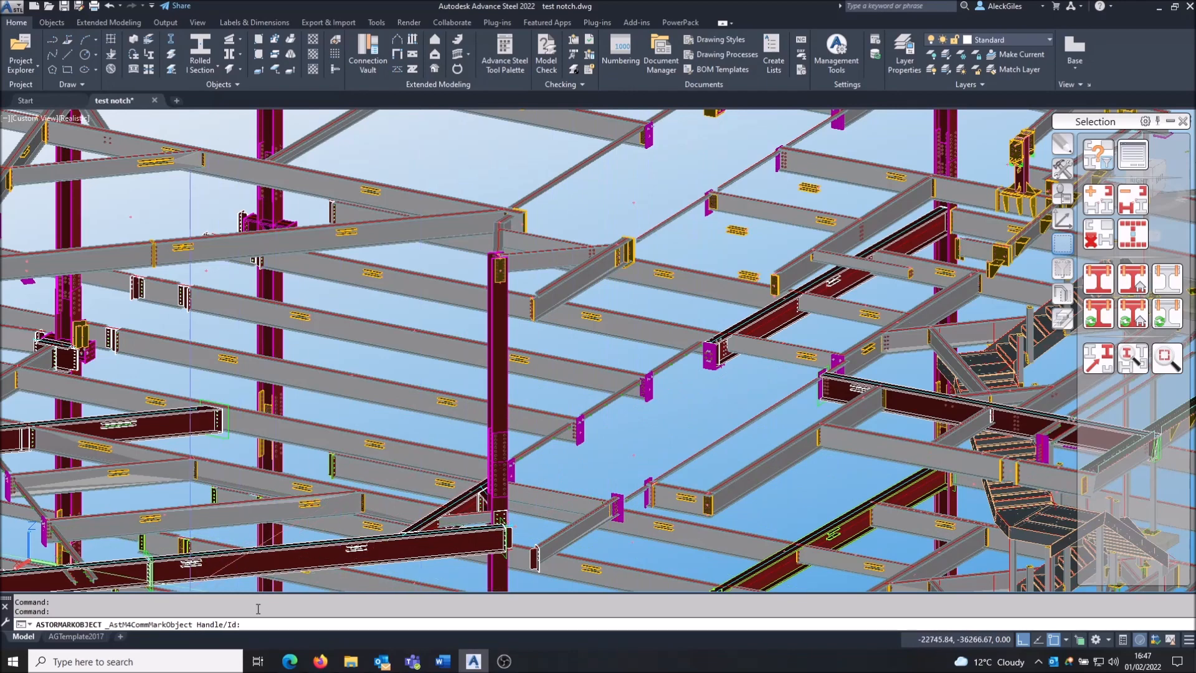
text(h)
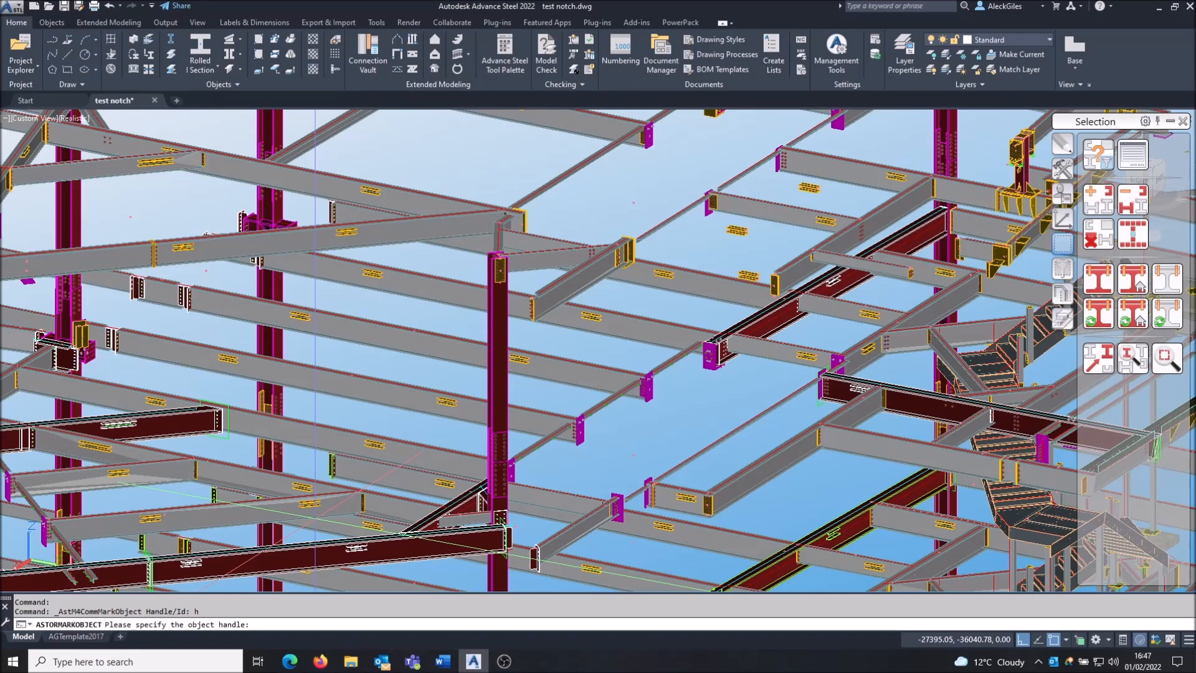
text(4302)
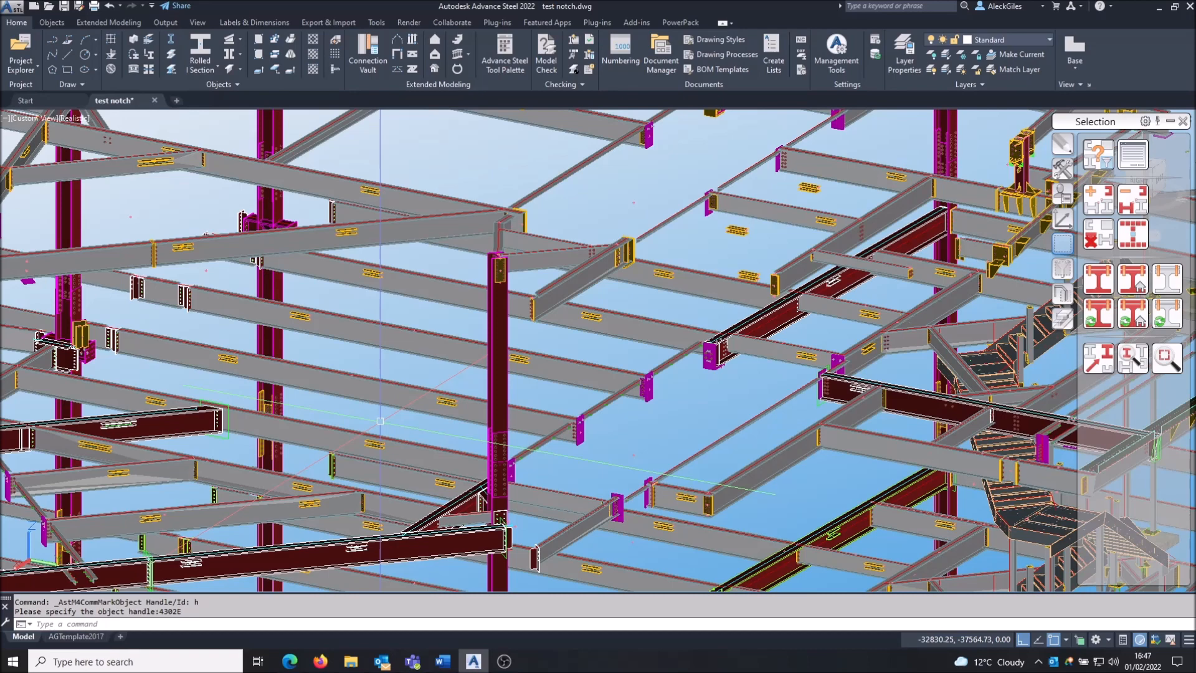
mouse_move(695, 400)
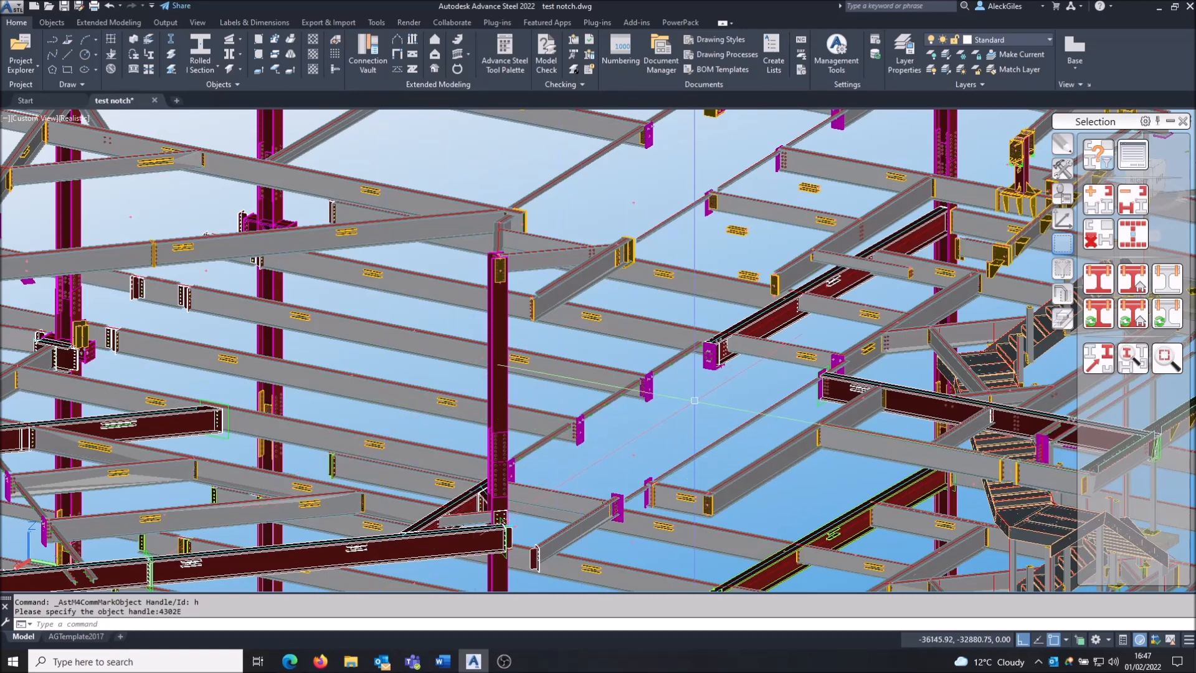
mouse_move(1131, 232)
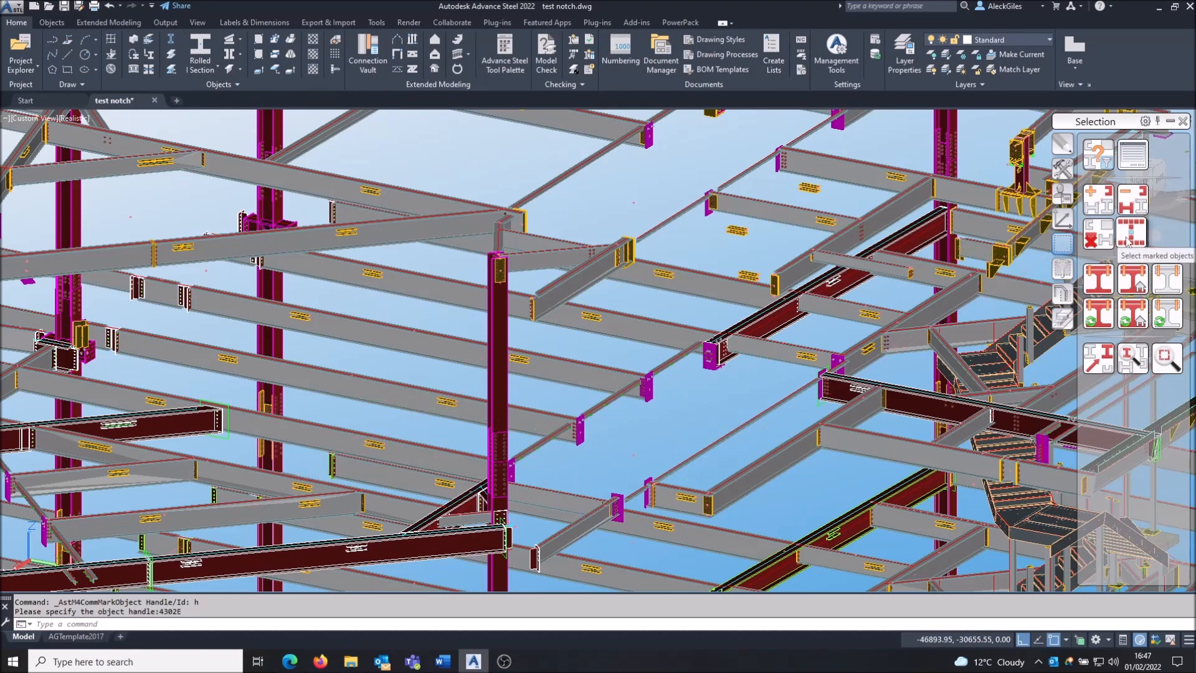
mouse_move(1129, 242)
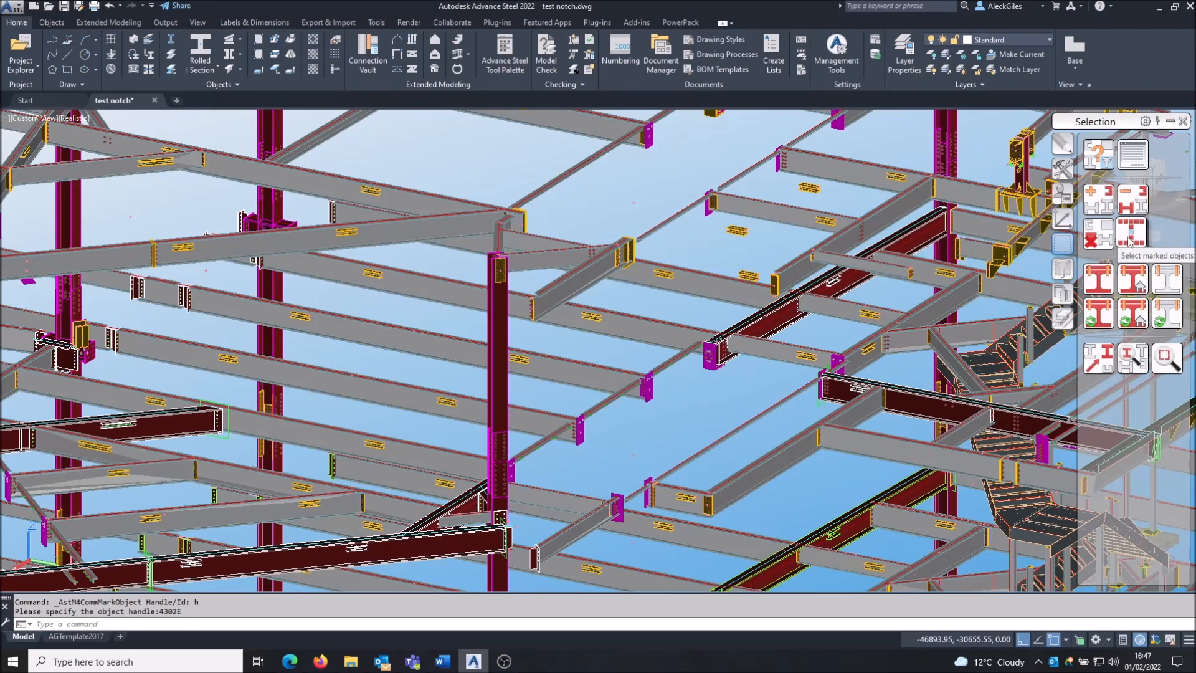
mouse_move(1131, 231)
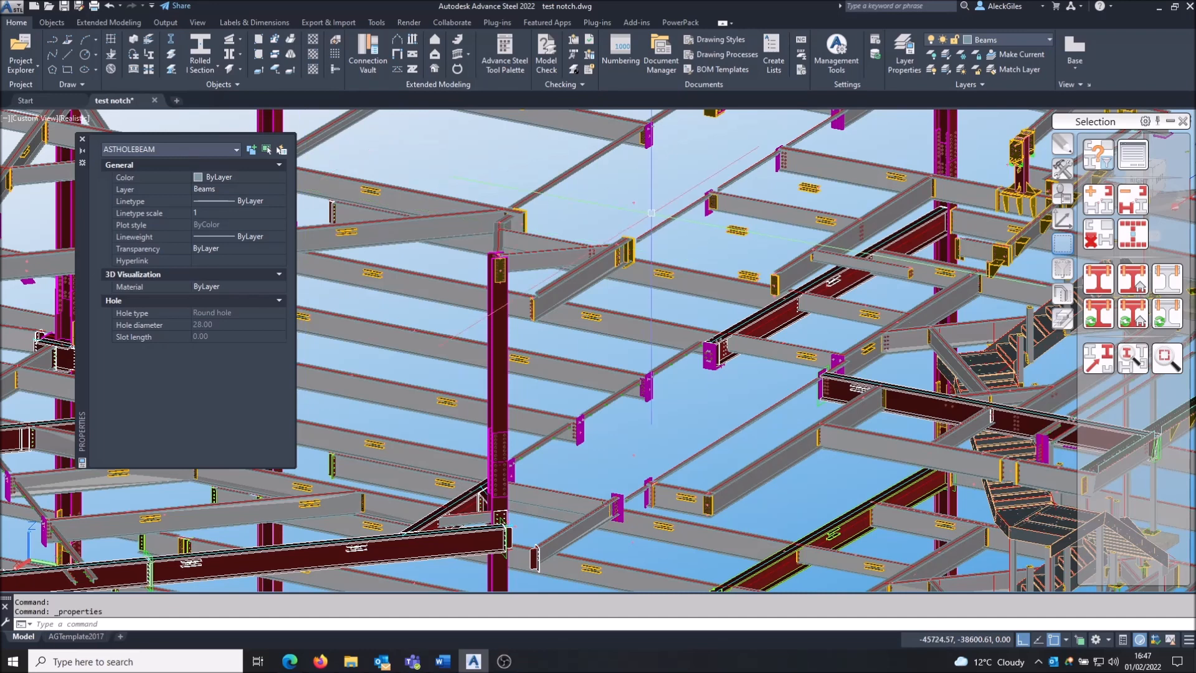
mouse_move(649, 213)
text(h)
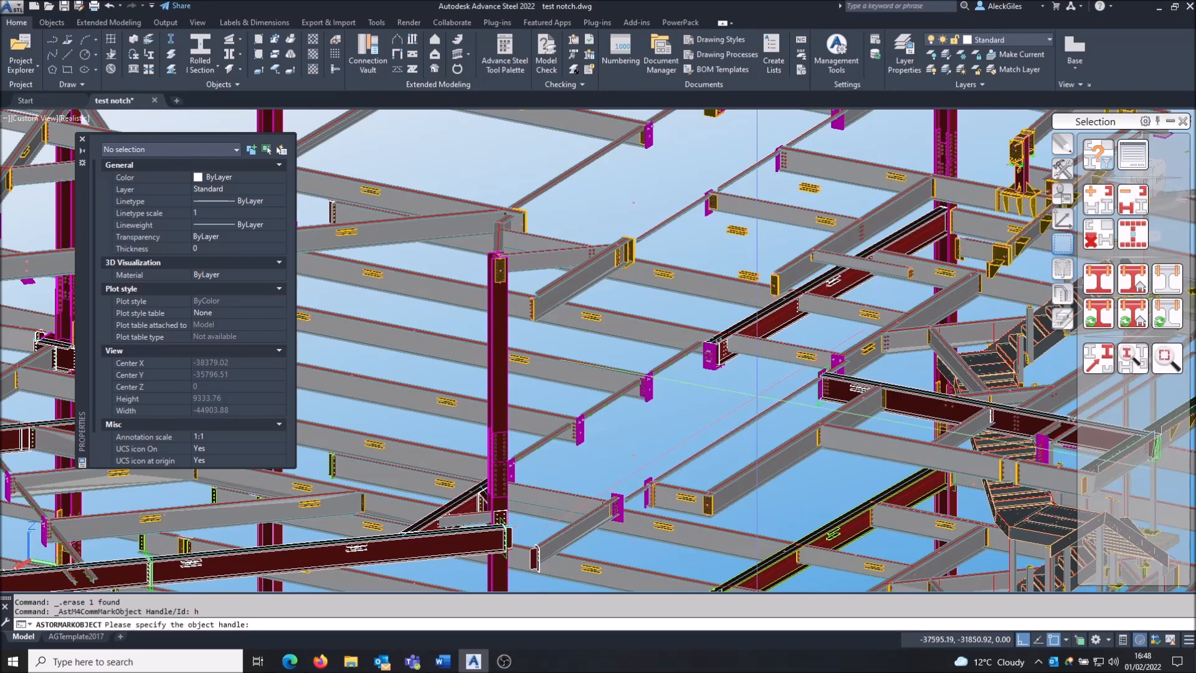
- Mark the remaining features by entering handles 43029 and 3C895
text(4)
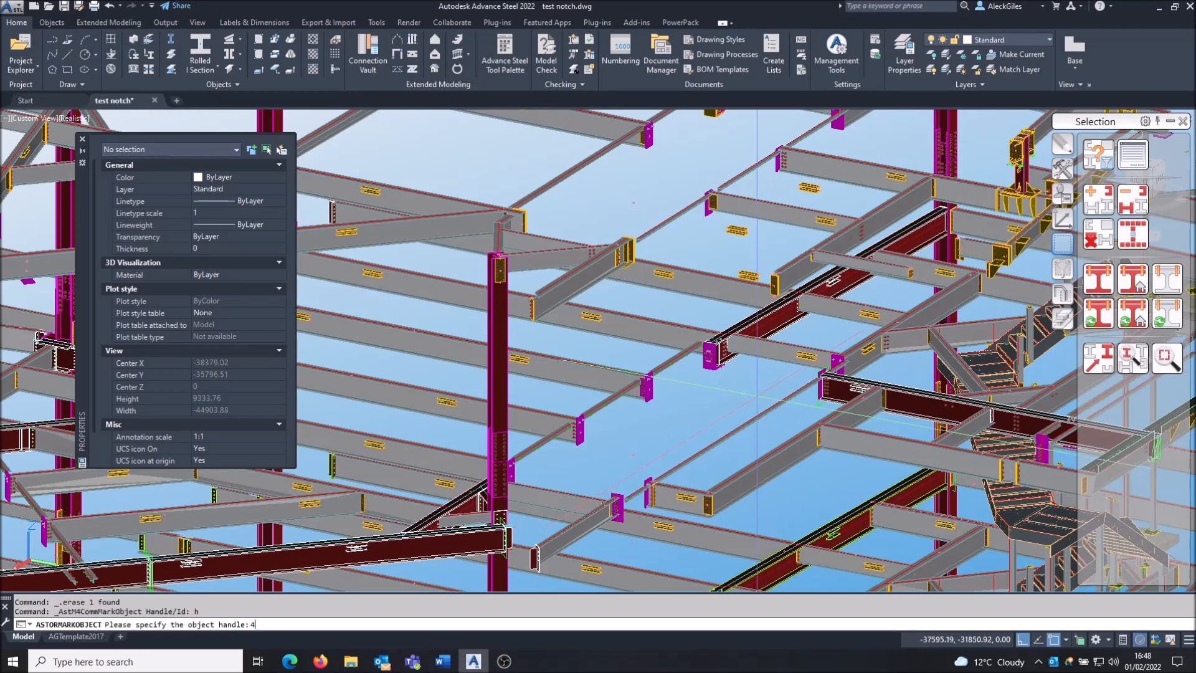
text(3029)
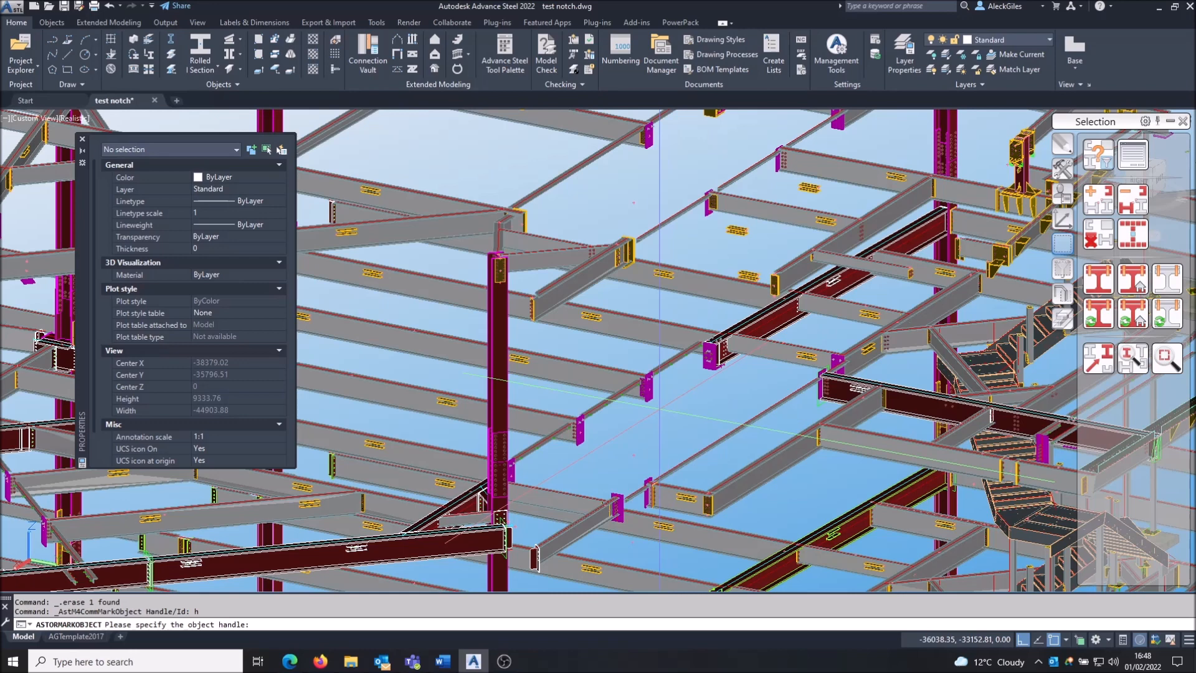
text(3)
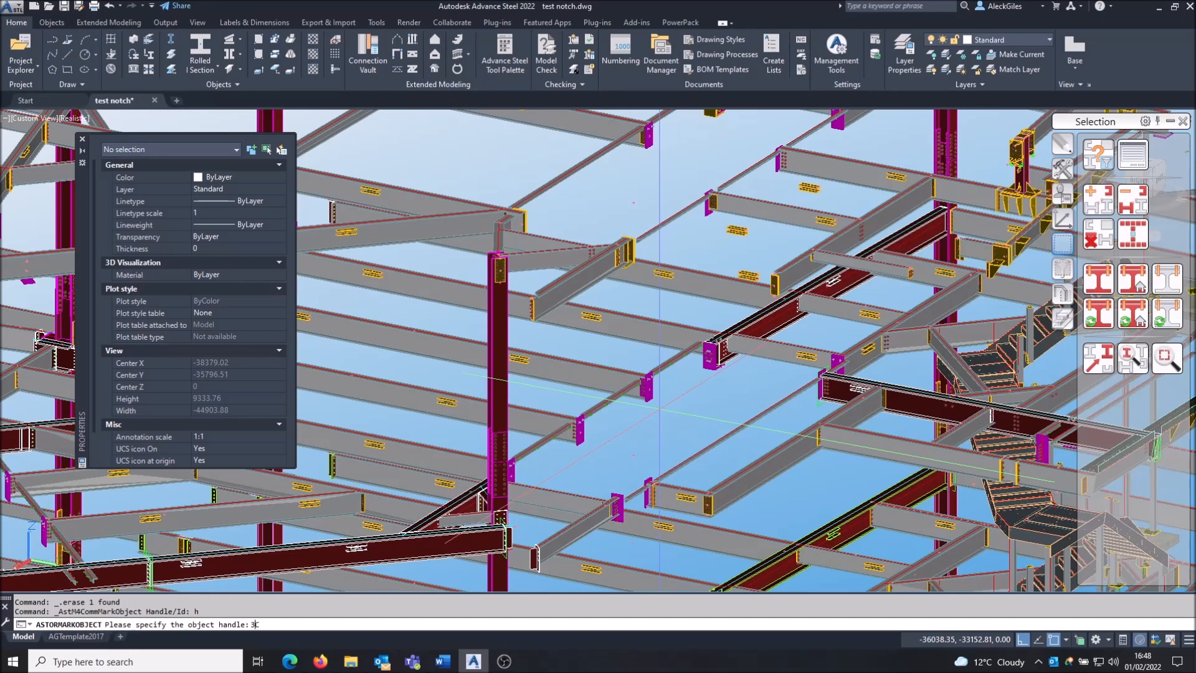
text(C895)
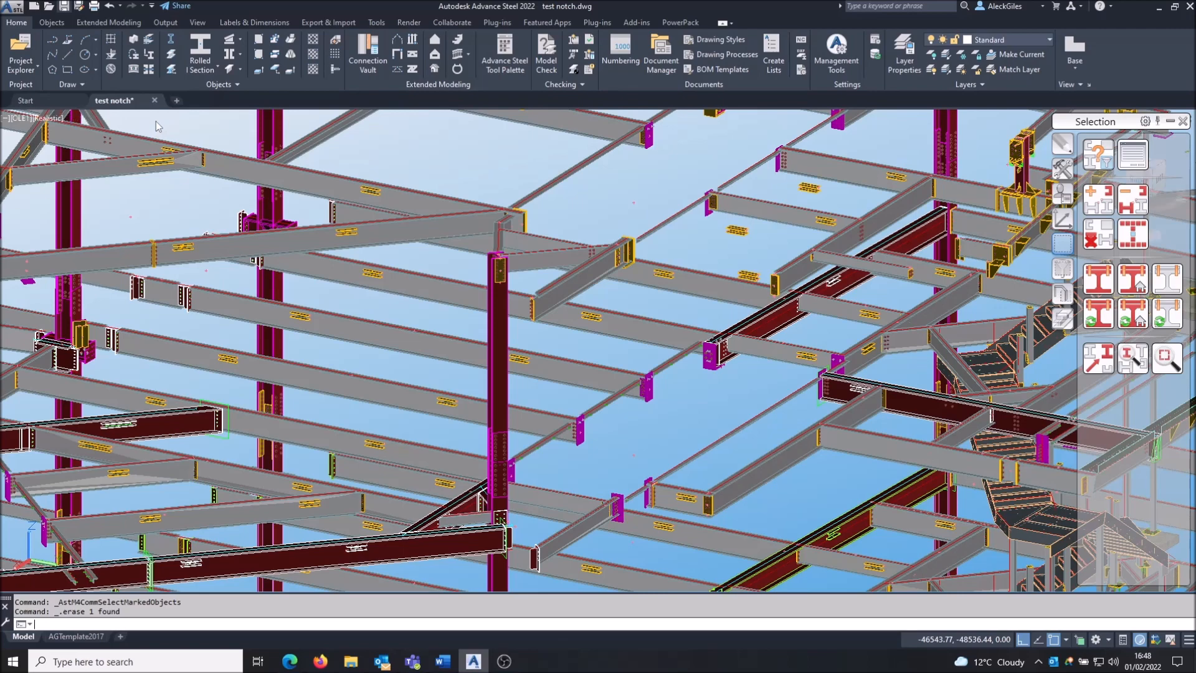
- Save test notch.dwg, reopen it, and dismiss the load message log
key(ctrl+s)
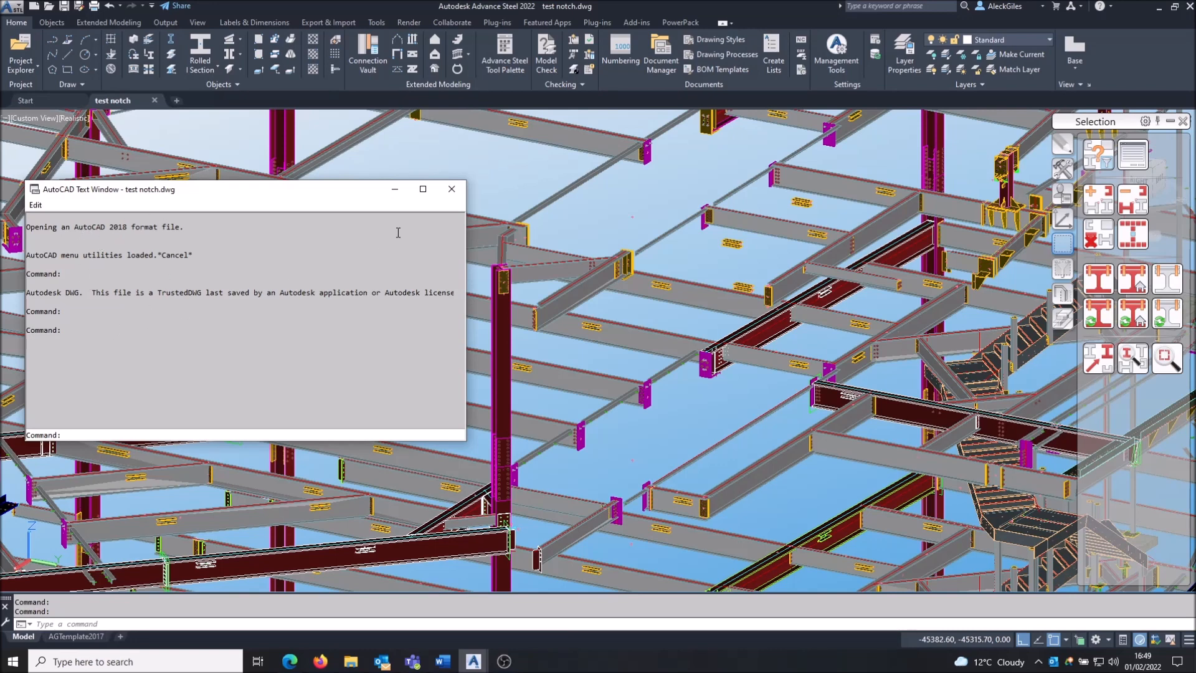
click(451, 188)
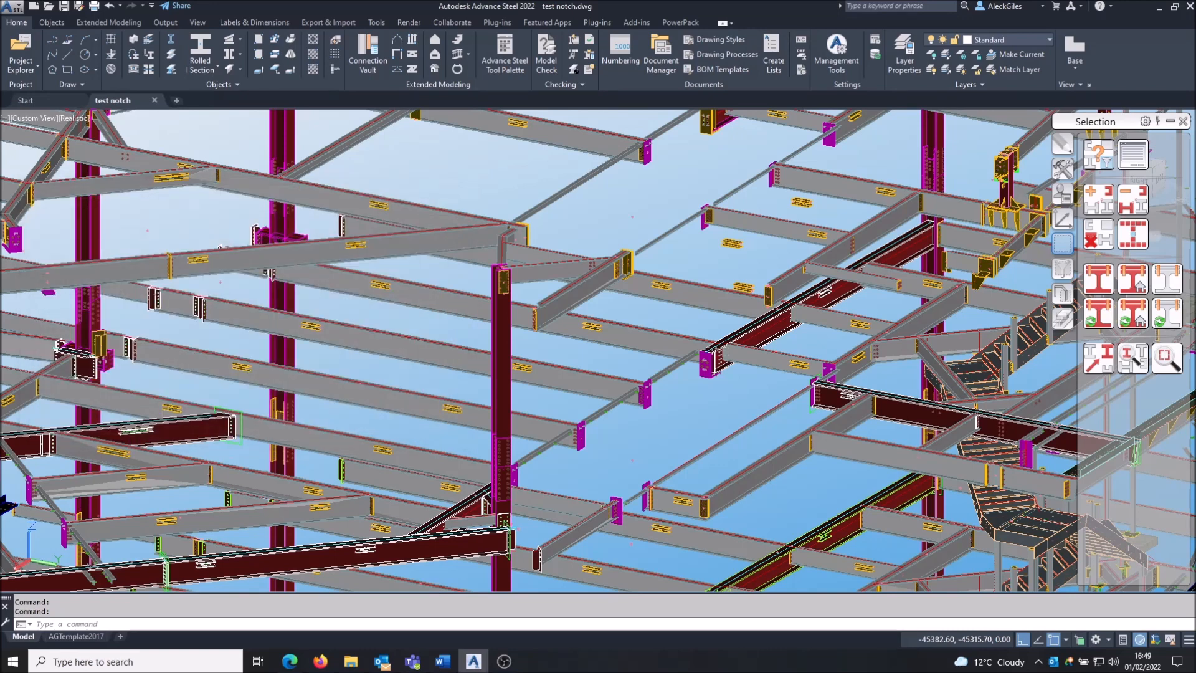